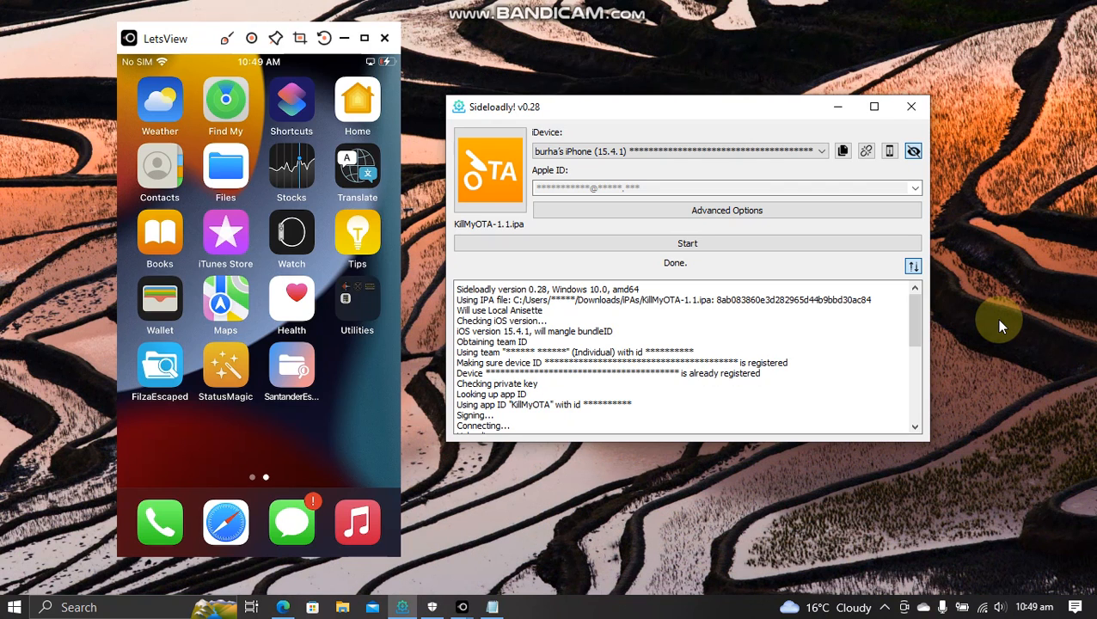
pyautogui.moveTo(629, 513)
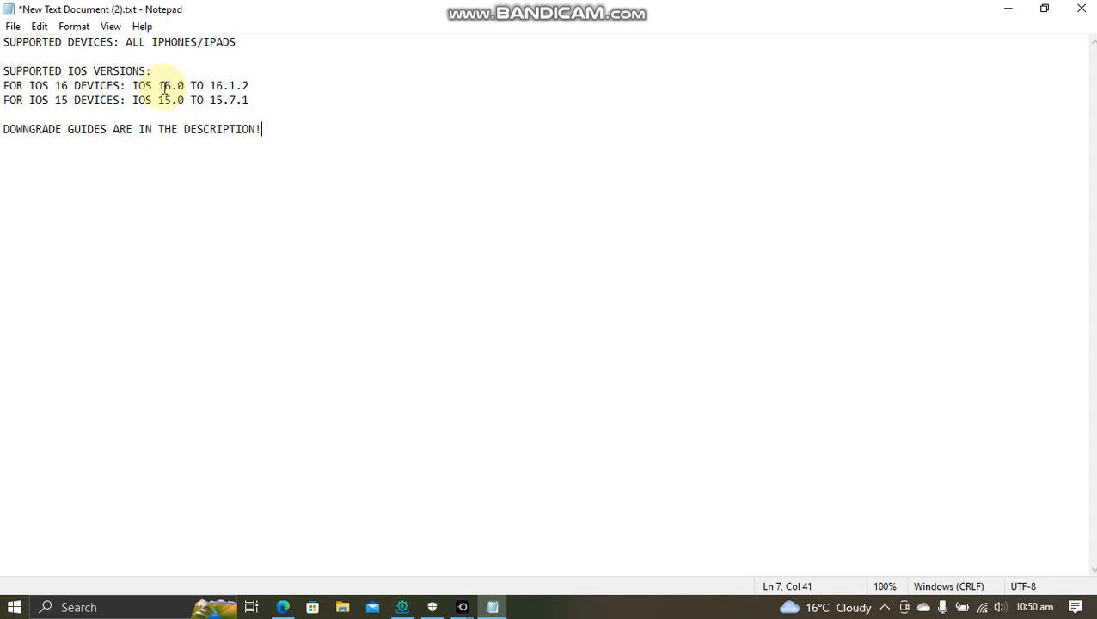
# Start installing the KillMyOTA IPA on the iPhone, which fails with the maximum-apps error
pyautogui.click(249, 86)
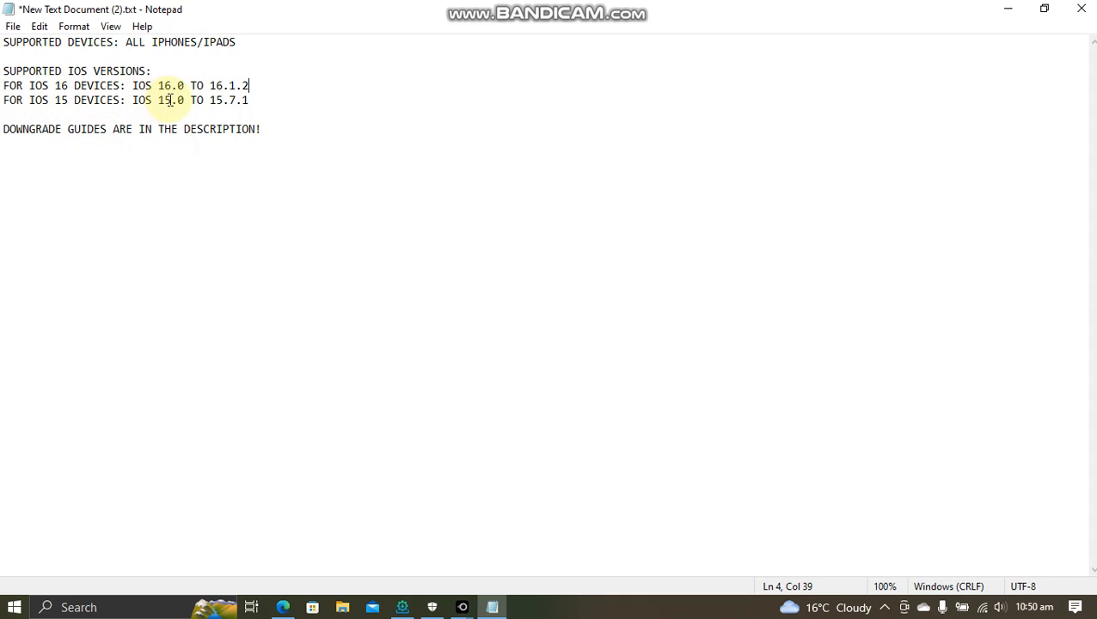
pyautogui.moveTo(232, 100)
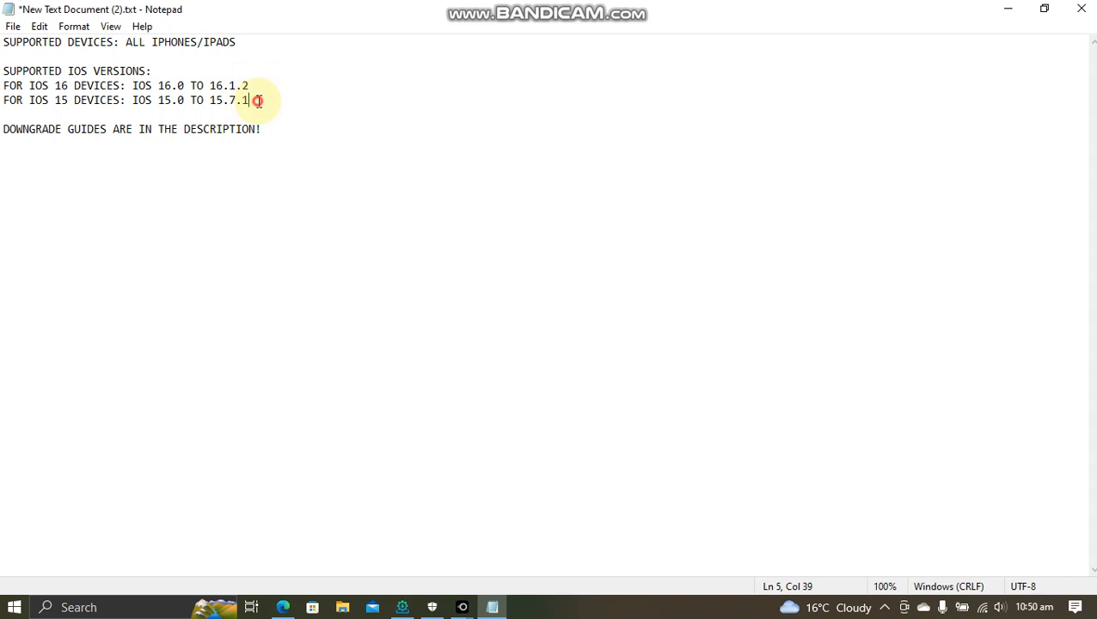
pyautogui.moveTo(388, 199)
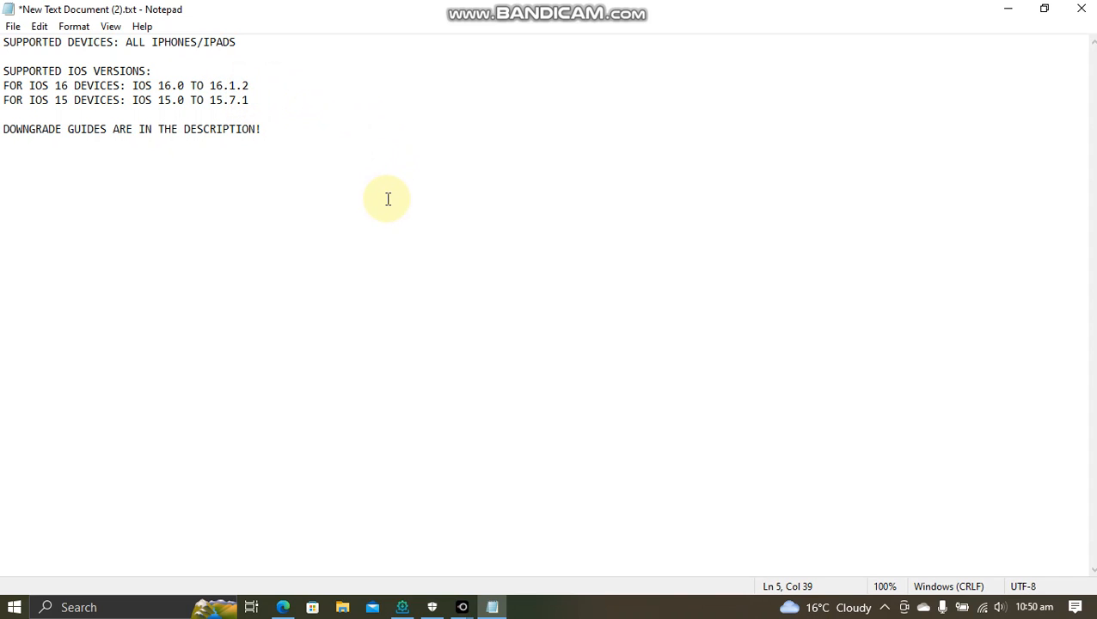
pyautogui.moveTo(269, 86)
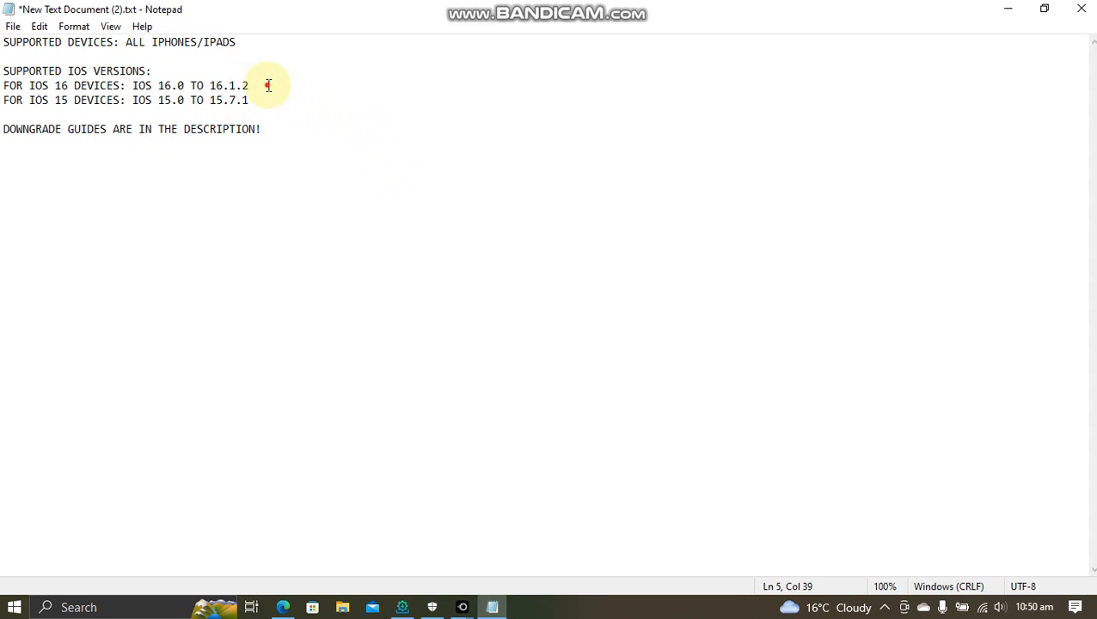
pyautogui.moveTo(313, 258)
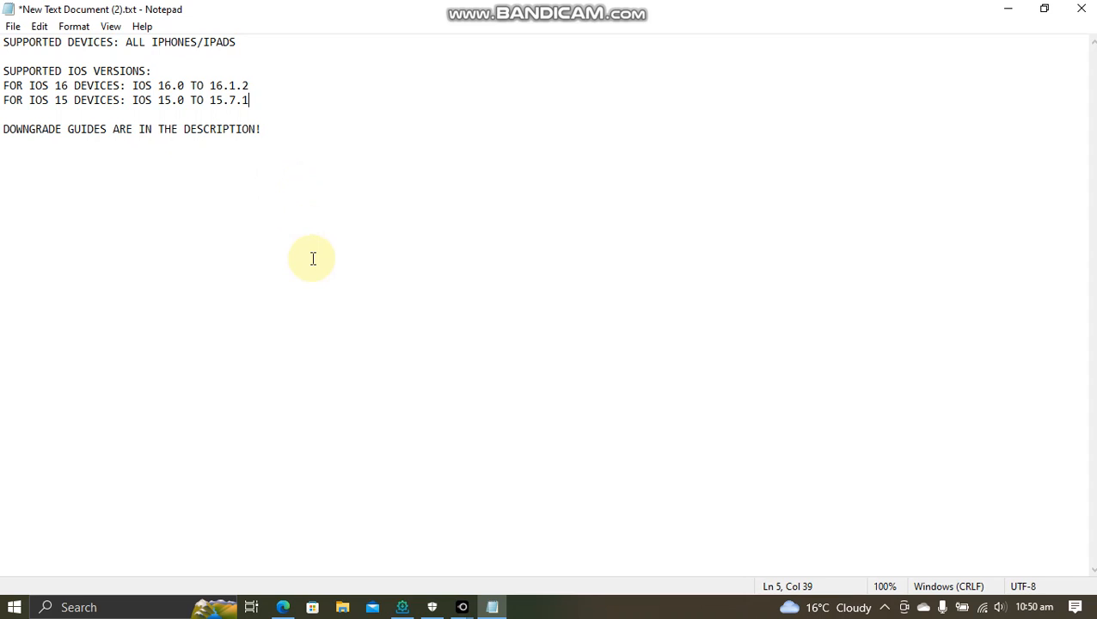
pyautogui.click(261, 129)
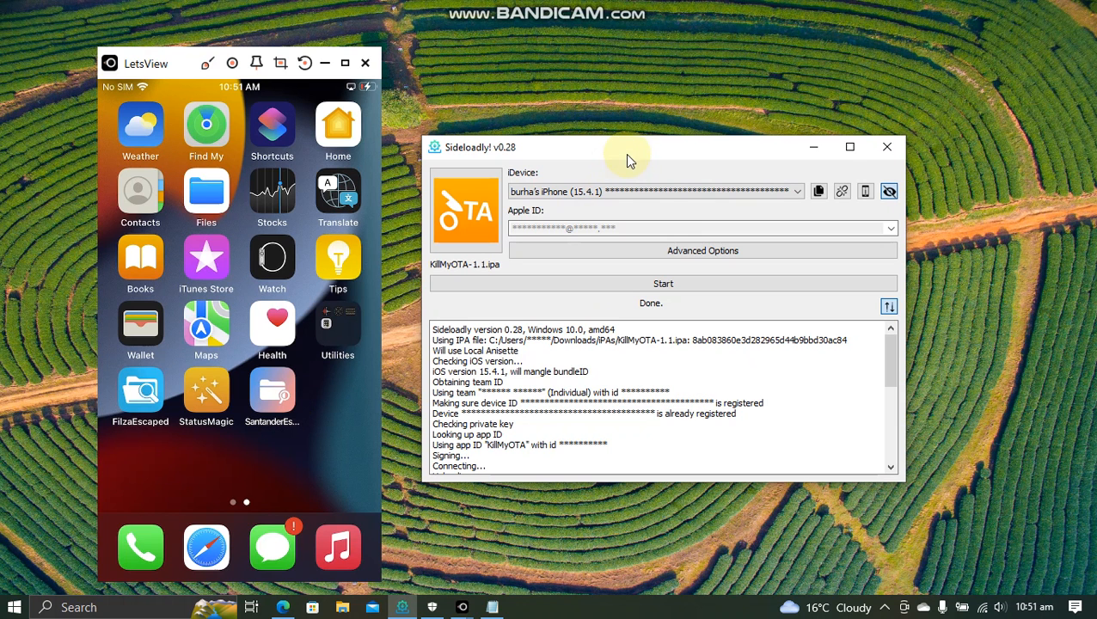
pyautogui.moveTo(237, 434)
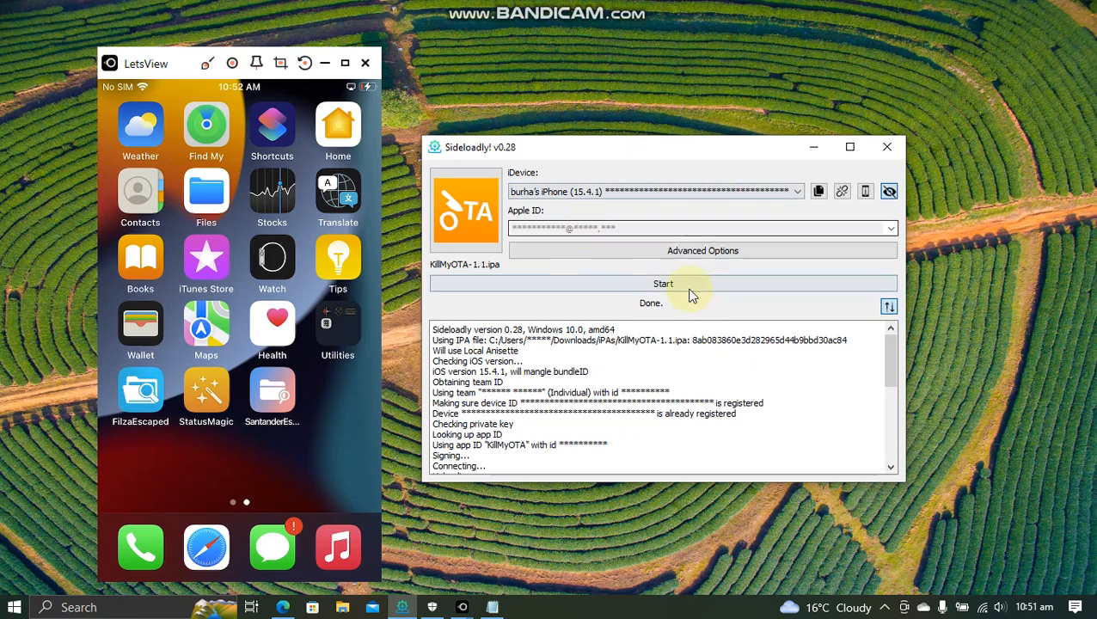
pyautogui.click(663, 284)
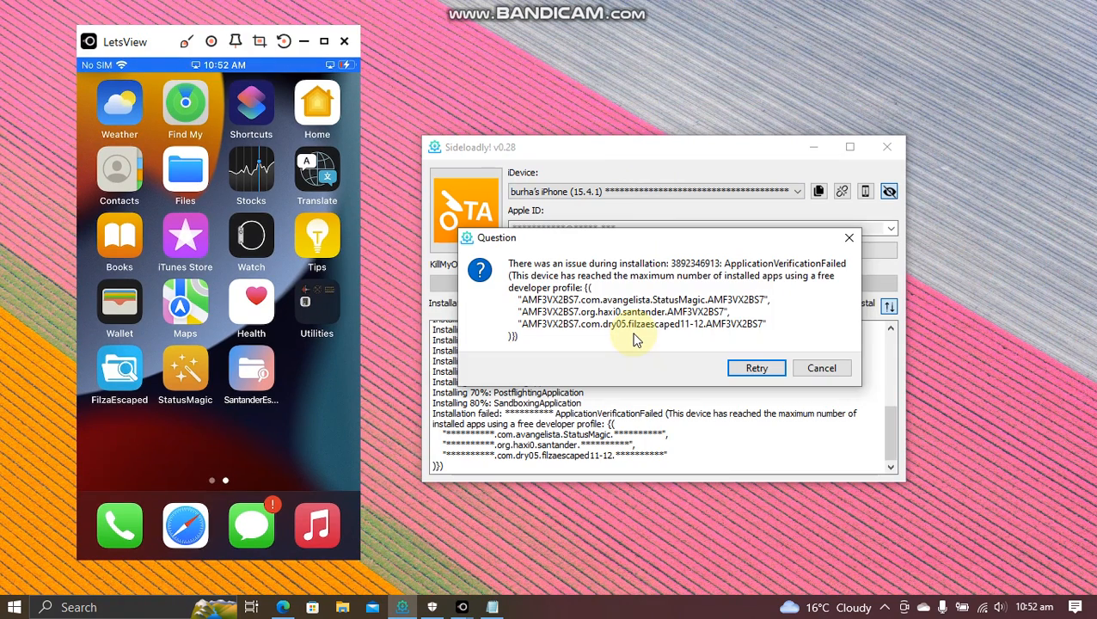
pyautogui.moveTo(627, 272)
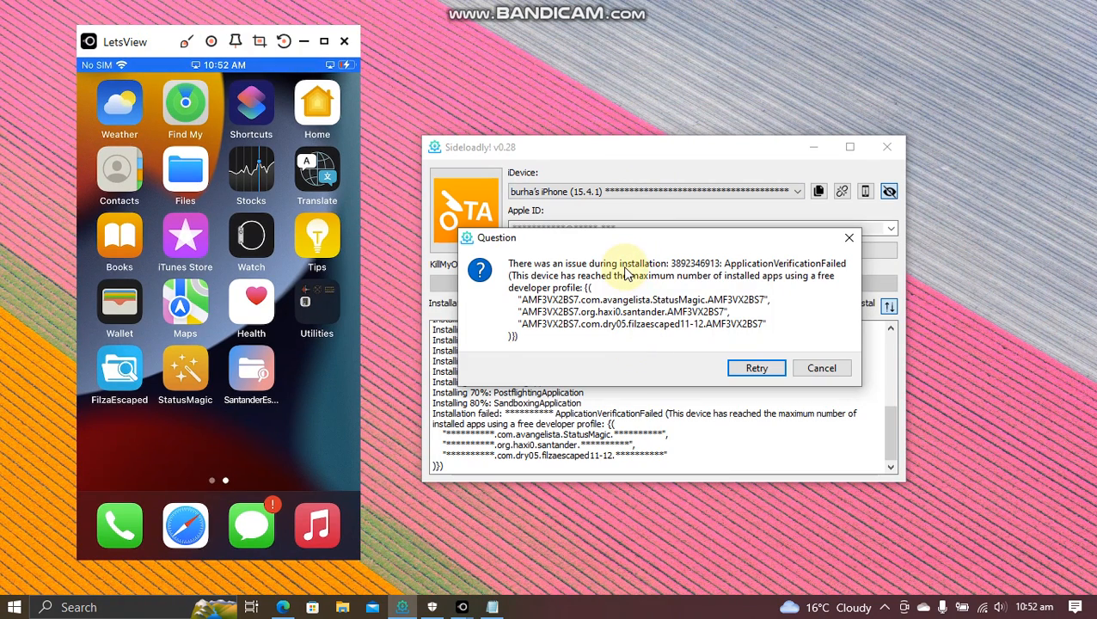
pyautogui.moveTo(636, 342)
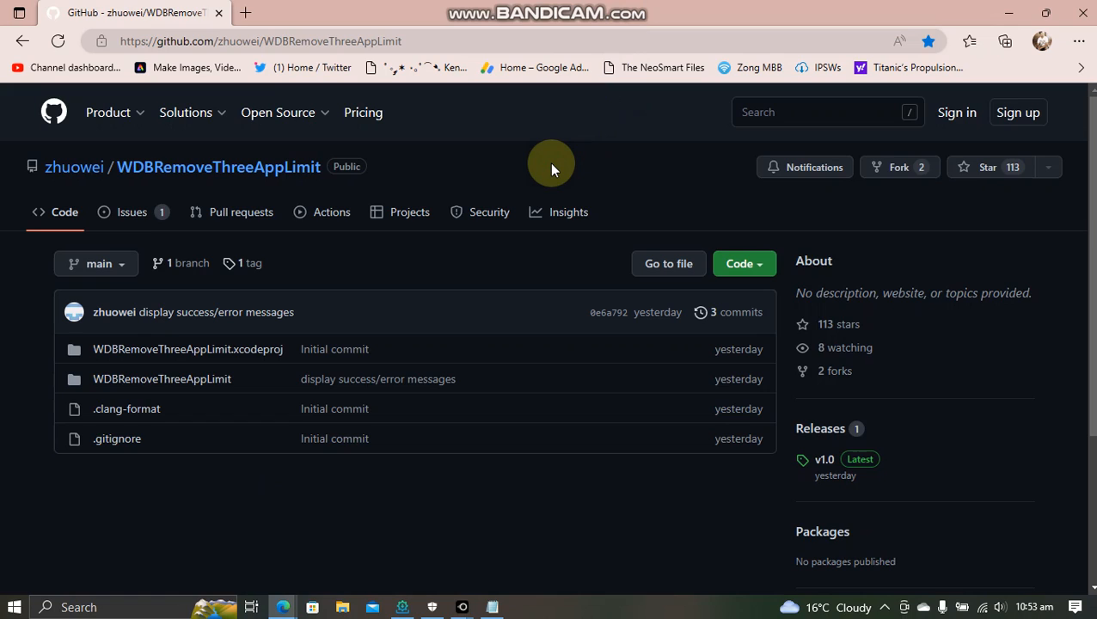
pyautogui.moveTo(490, 171)
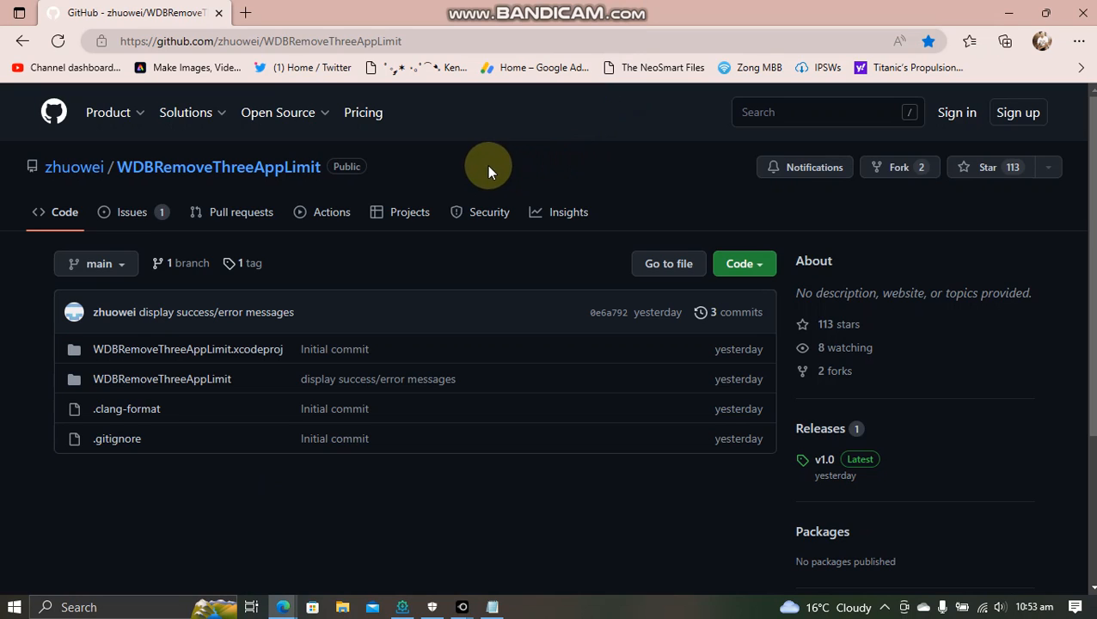
pyautogui.moveTo(880, 501)
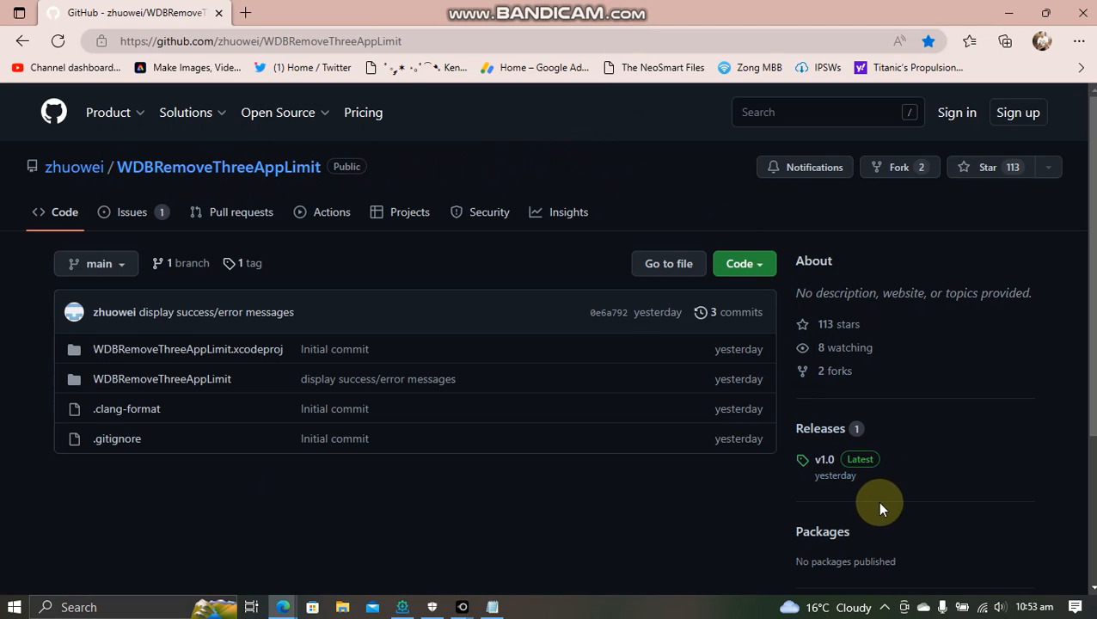
# Open the WDBRemoveThreeAppLimit v1.0 release page with its IPA asset
pyautogui.click(823, 457)
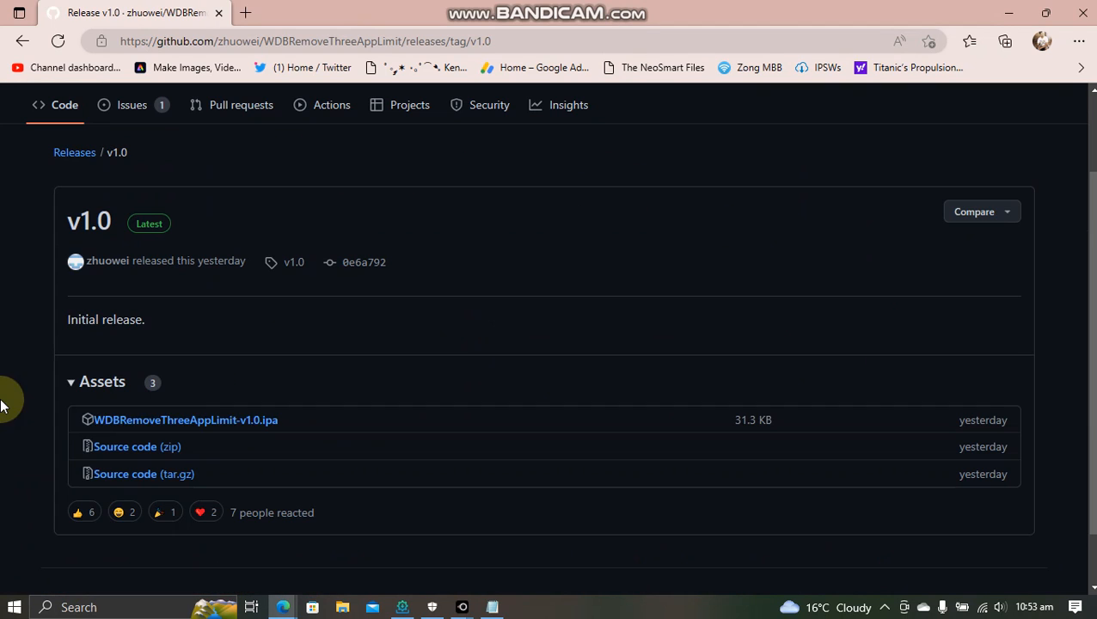
pyautogui.moveTo(185, 420)
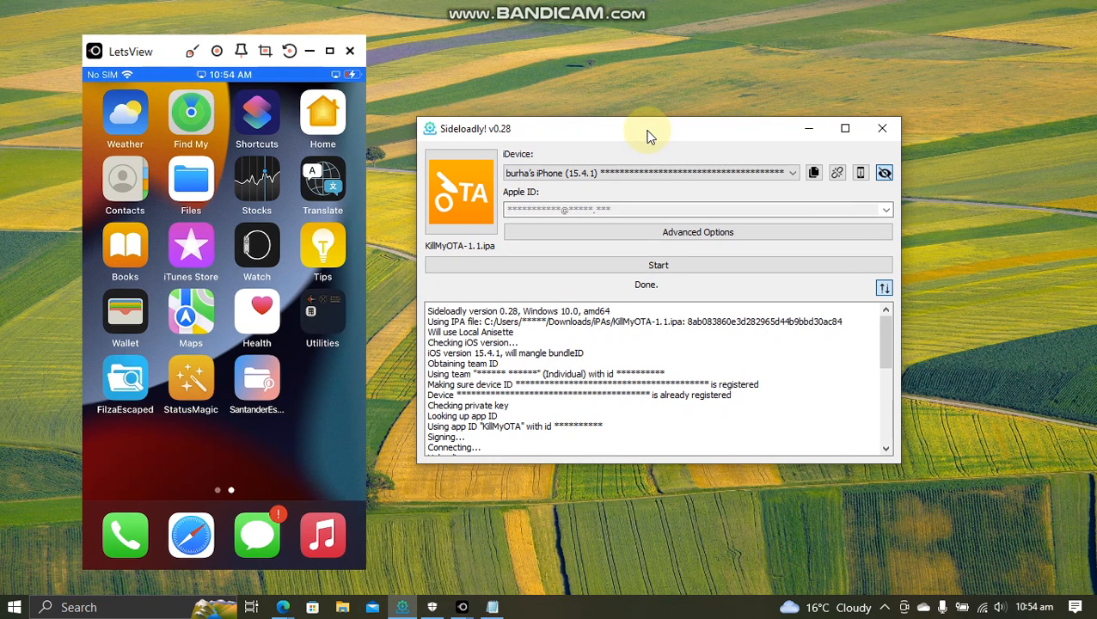
pyautogui.moveTo(112, 203)
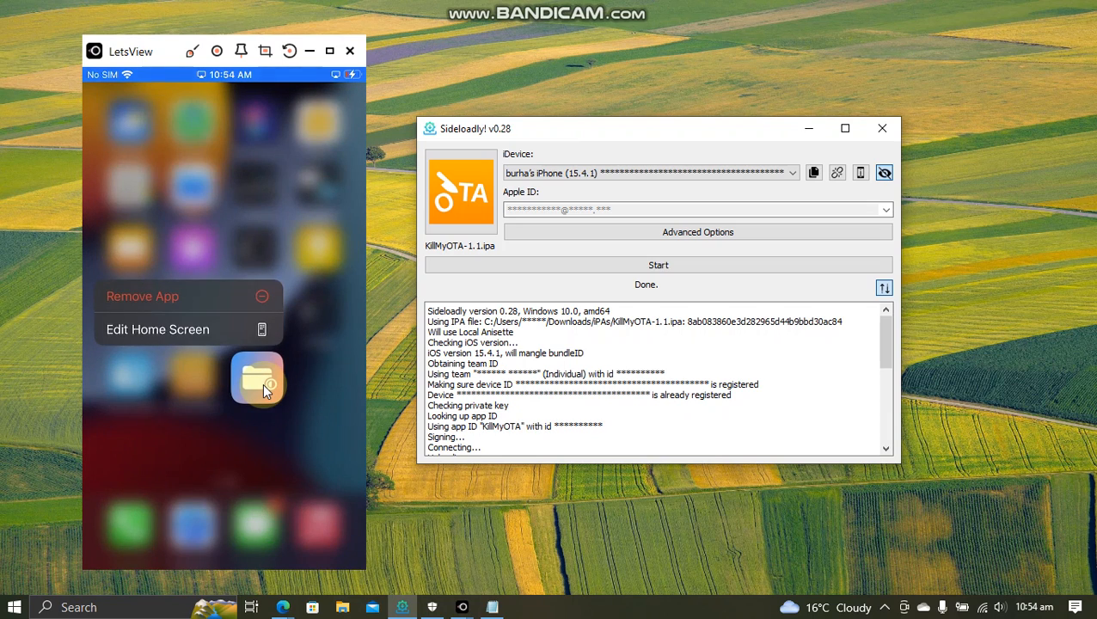
# Remove a sideloaded app from the iPhone and bring up Sideloadly's IPA file picker
pyautogui.click(141, 295)
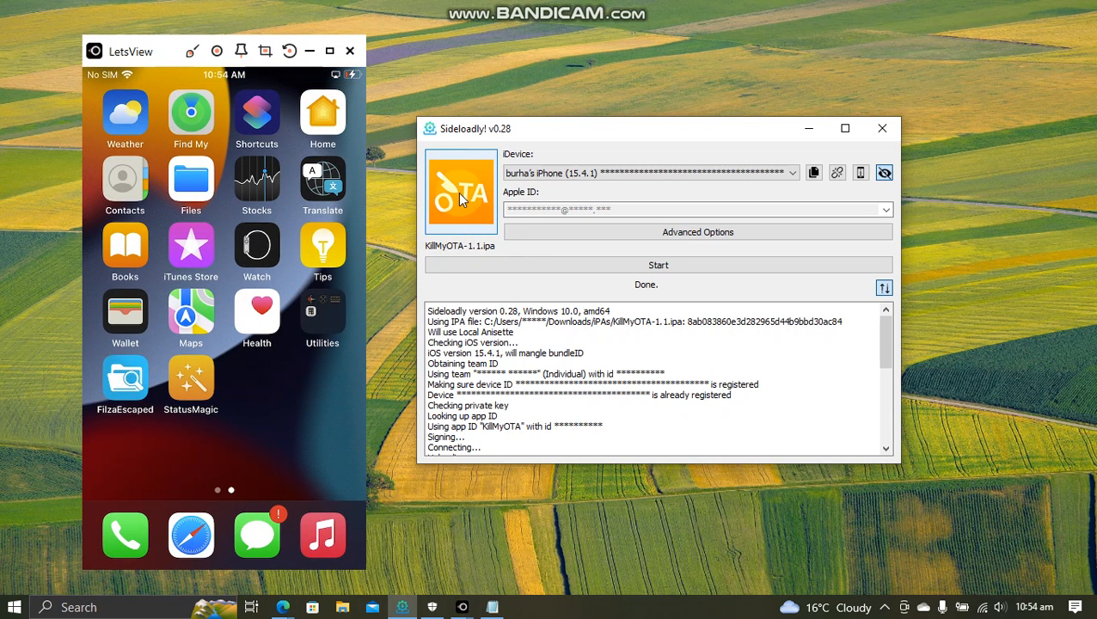
pyautogui.click(461, 190)
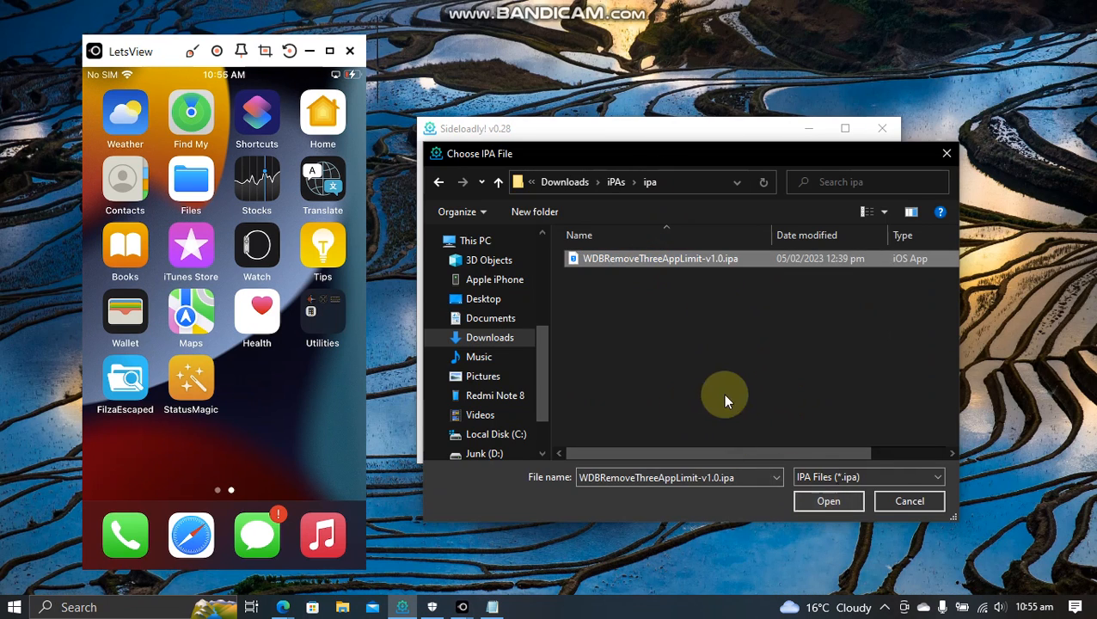
# Confirm WDBRemoveThreeAppLimit-v1.0.ipa as the package to sideload
pyautogui.click(829, 502)
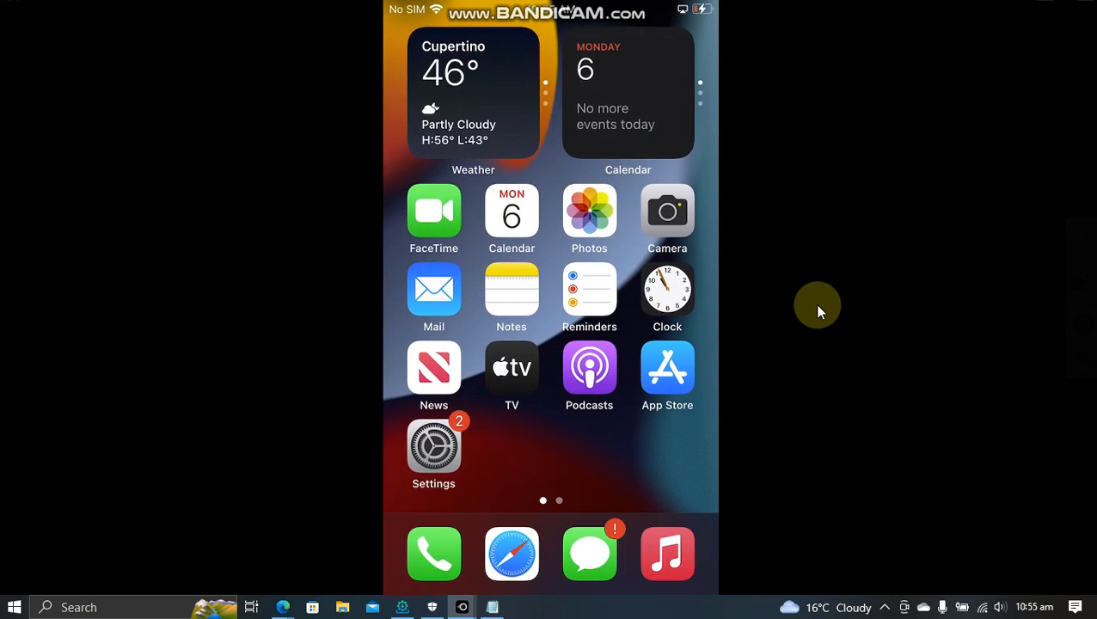
# Check Settings device management and privacy, then run WDBRemoveThreeAppLimit with Go
pyautogui.click(433, 447)
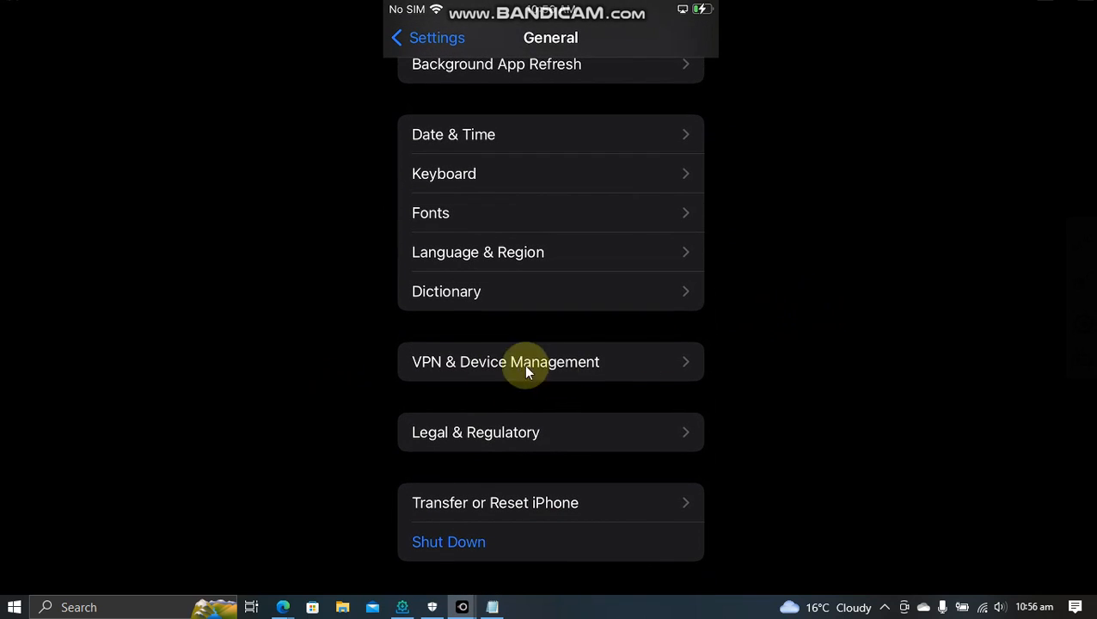
pyautogui.moveTo(770, 248)
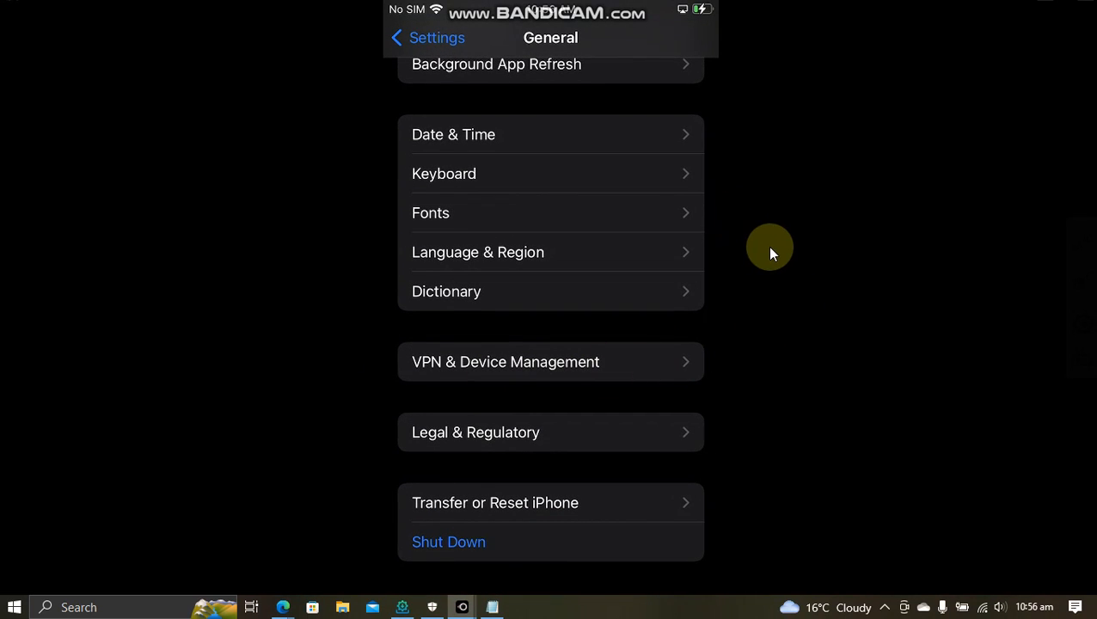
pyautogui.click(426, 38)
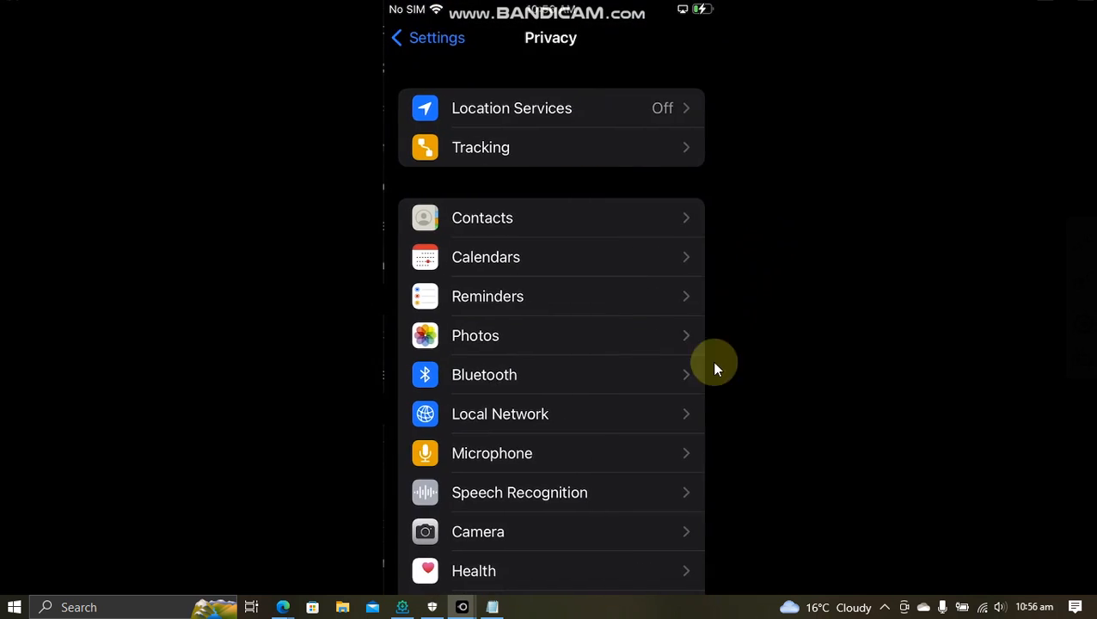
pyautogui.scroll(-3)
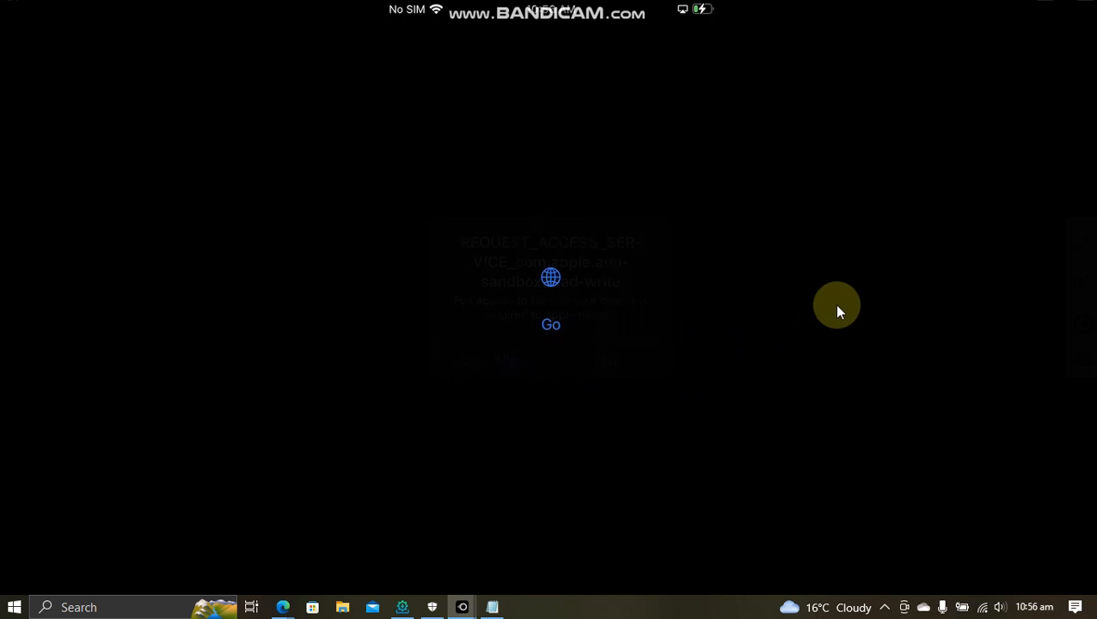
pyautogui.click(551, 323)
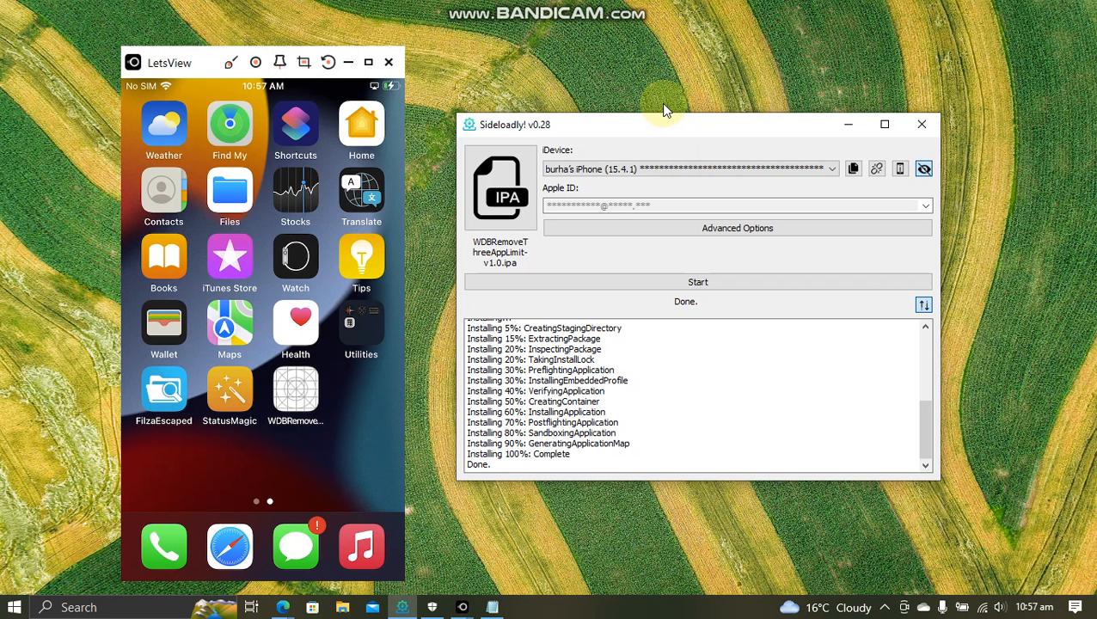
pyautogui.moveTo(300, 288)
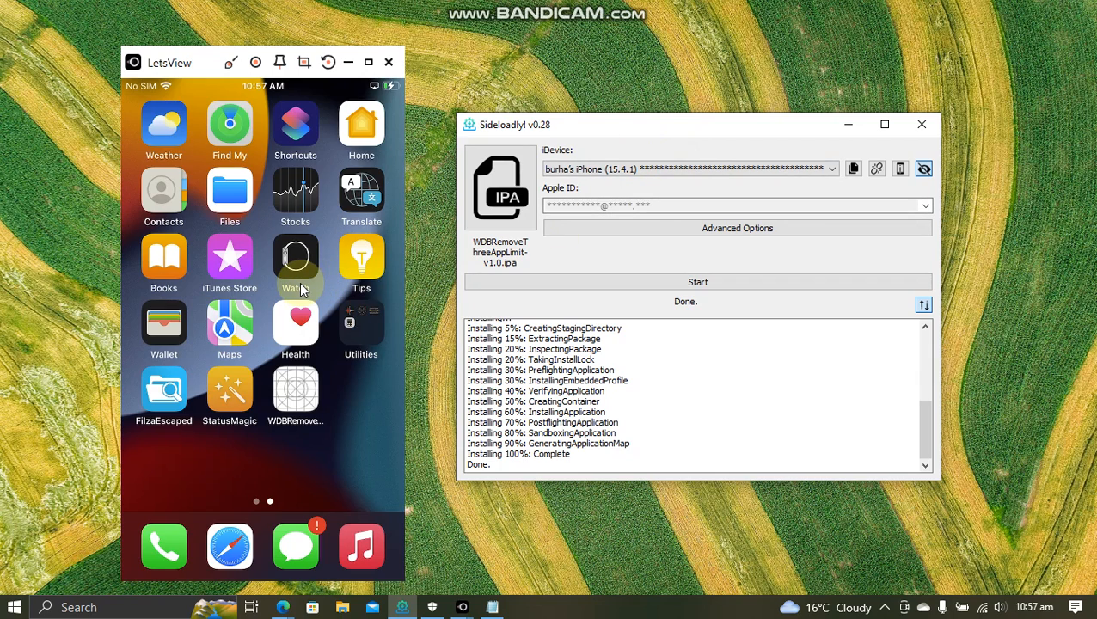
pyautogui.moveTo(629, 249)
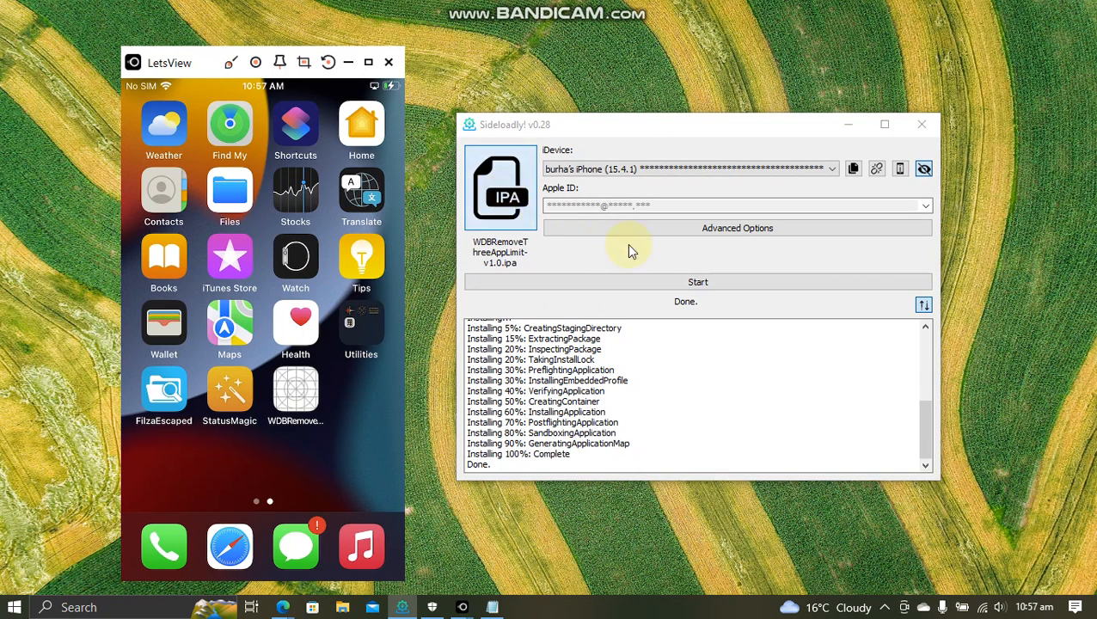
# Load Blacklist.ipa and begin installing it on the iPhone
pyautogui.click(698, 261)
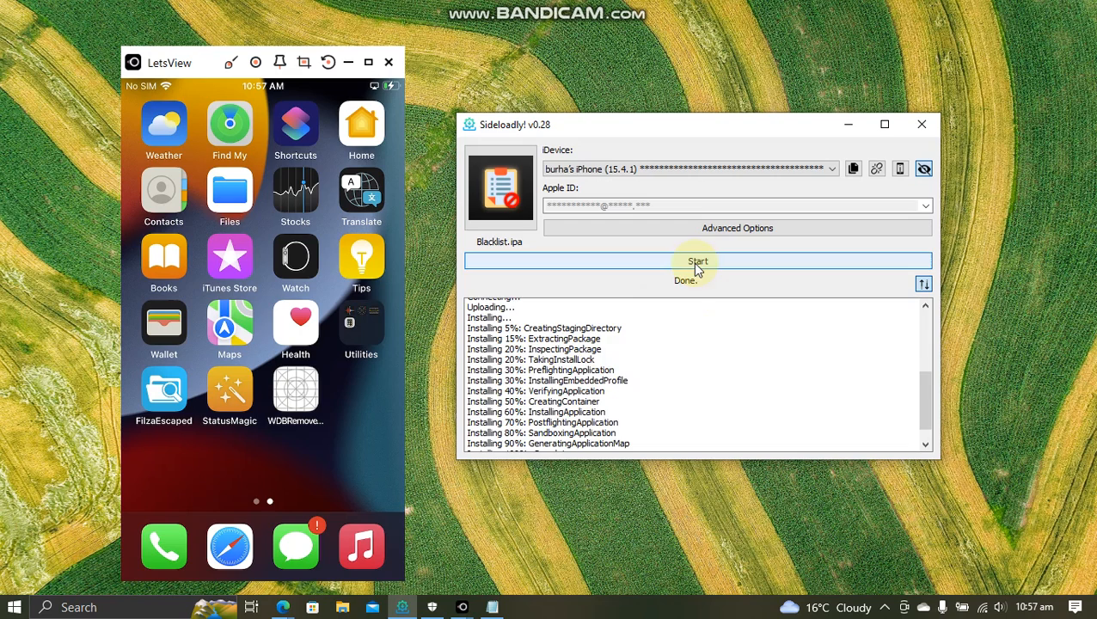
pyautogui.click(698, 261)
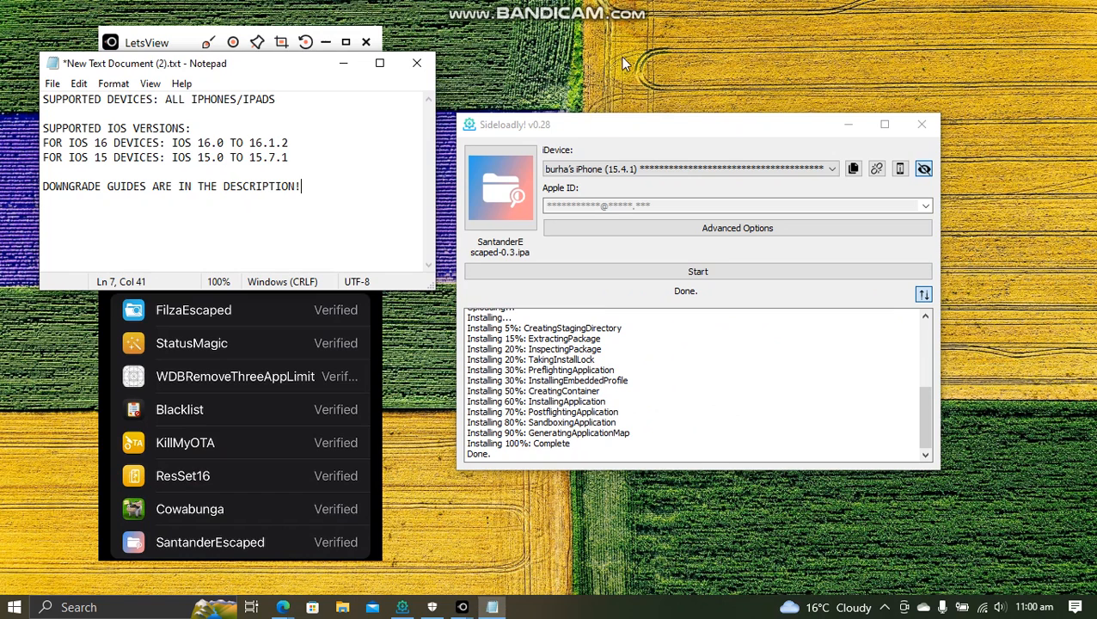
pyautogui.moveTo(227, 382)
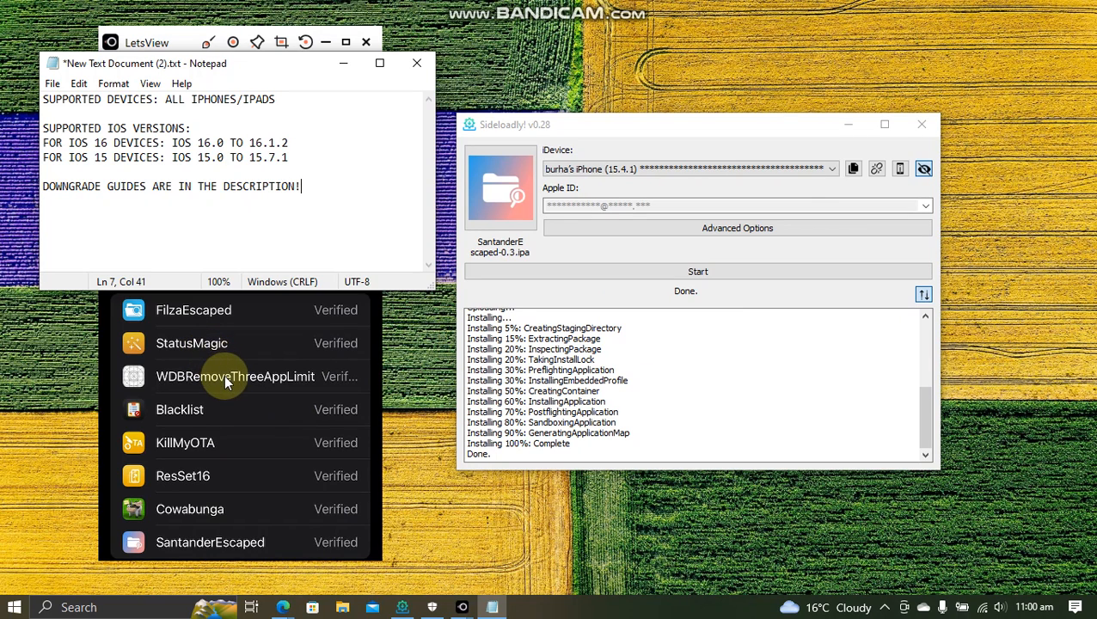
pyautogui.moveTo(186, 327)
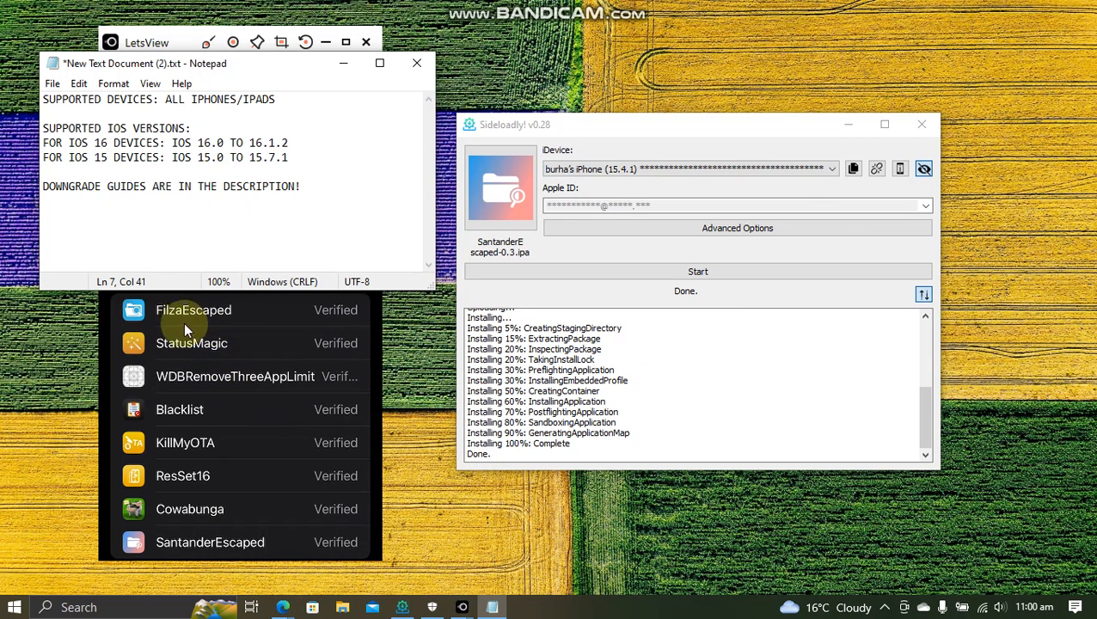
pyautogui.moveTo(181, 474)
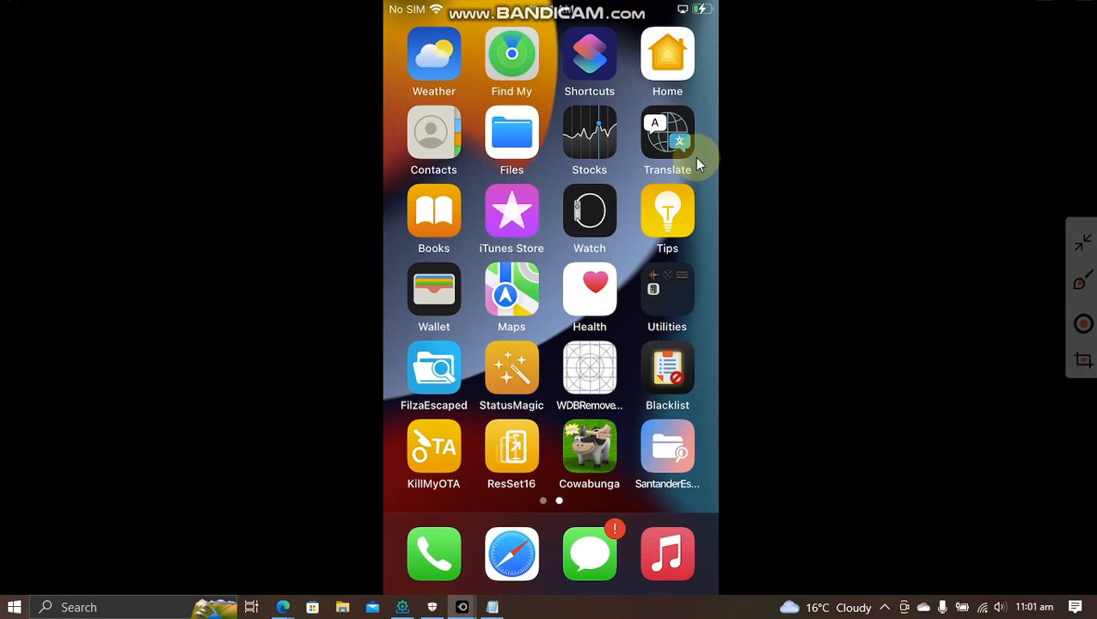
# Launch FilzaEscaped to browse the iPhone's root file system
pyautogui.click(434, 368)
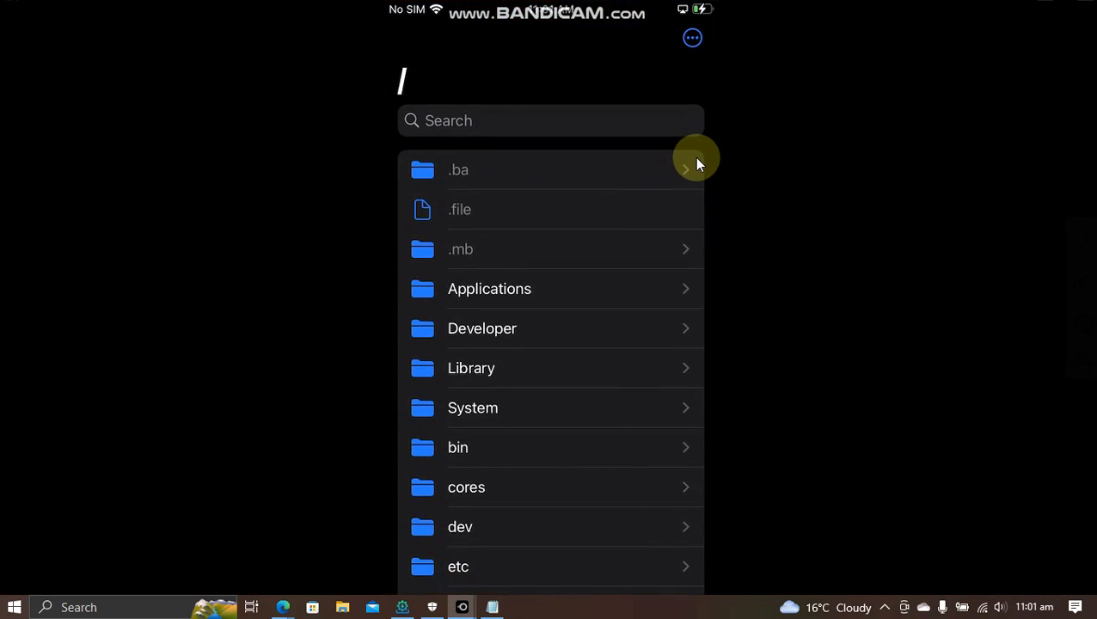